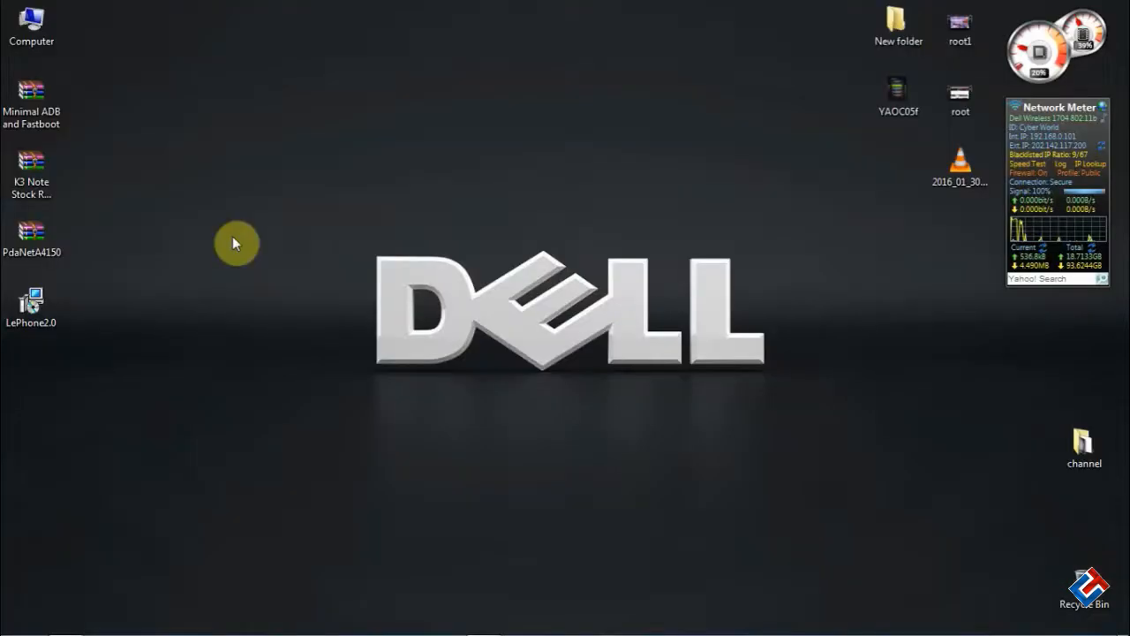
mouse_move(303, 298)
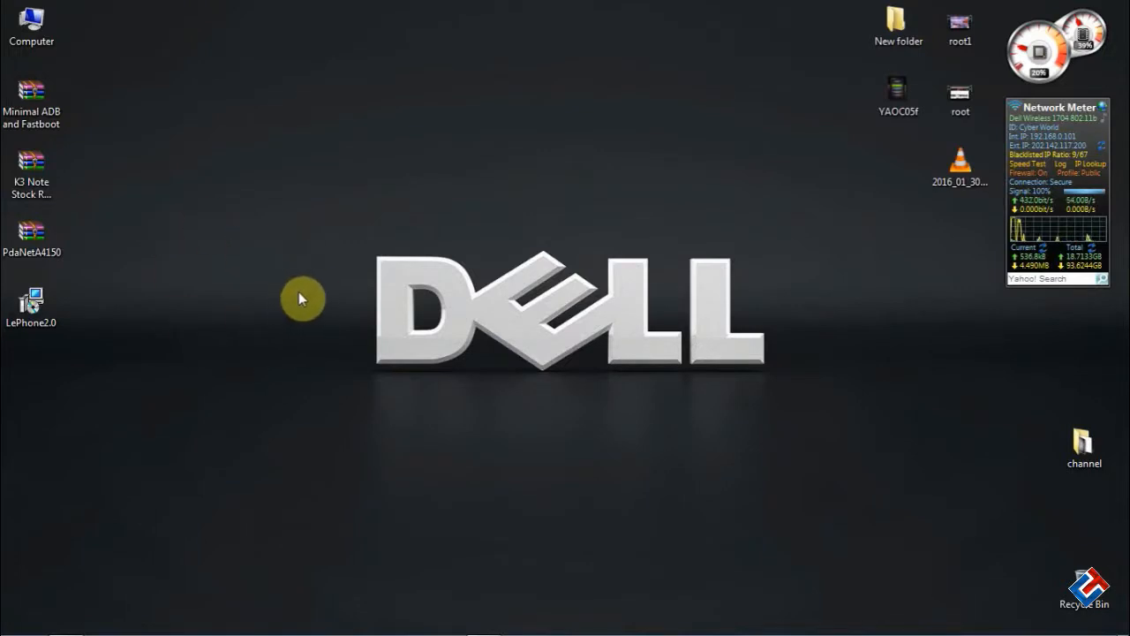
mouse_move(382, 286)
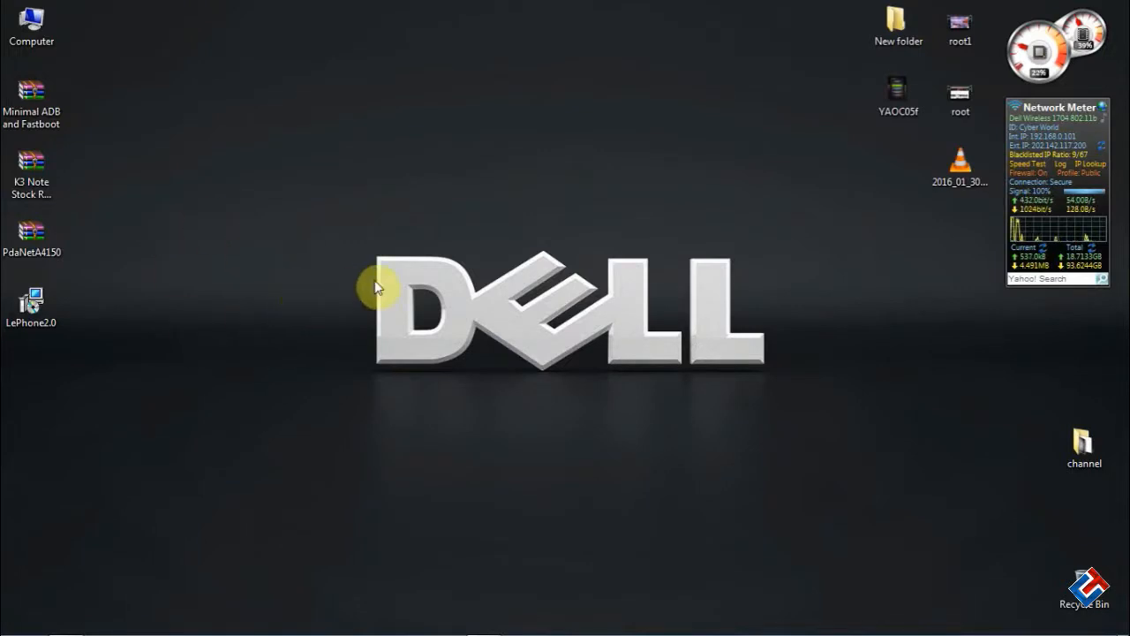
mouse_move(519, 239)
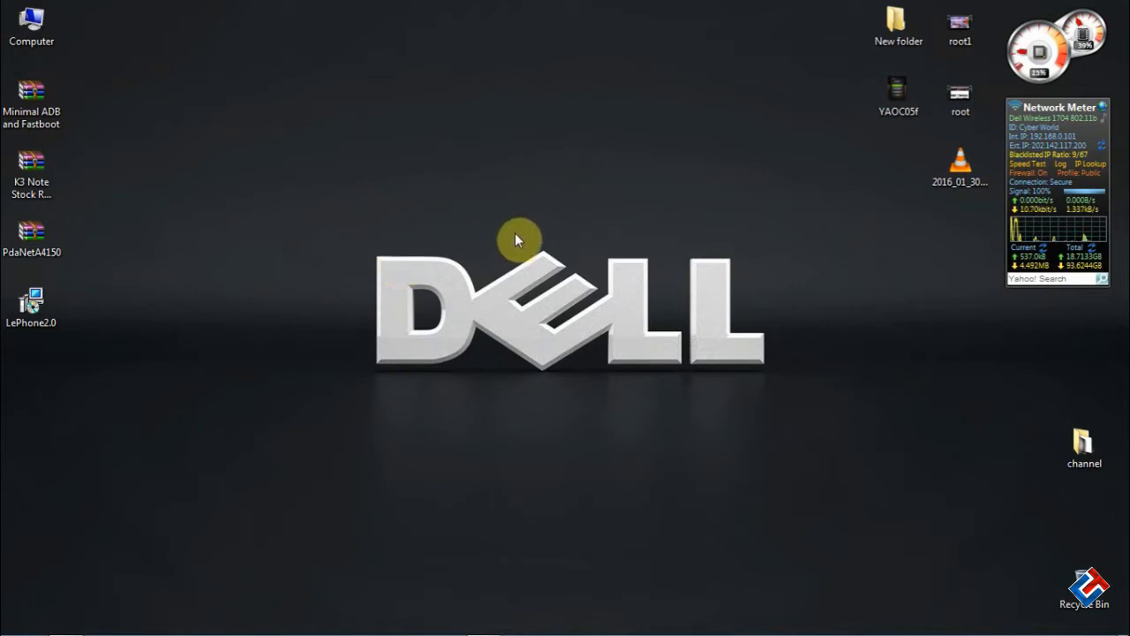
mouse_move(349, 231)
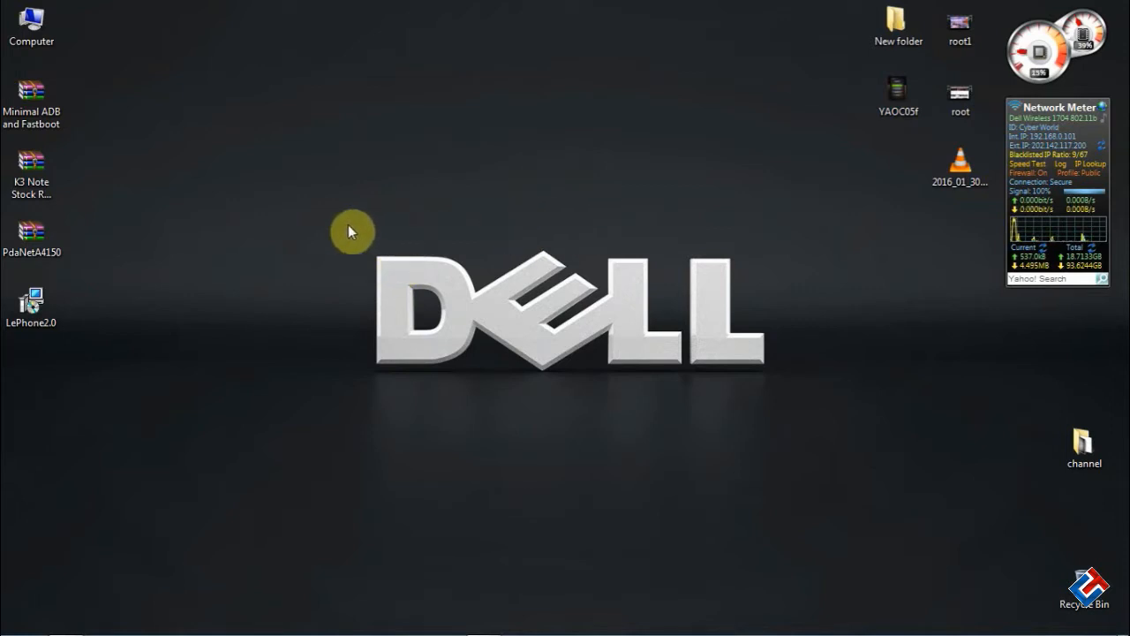
mouse_move(35, 283)
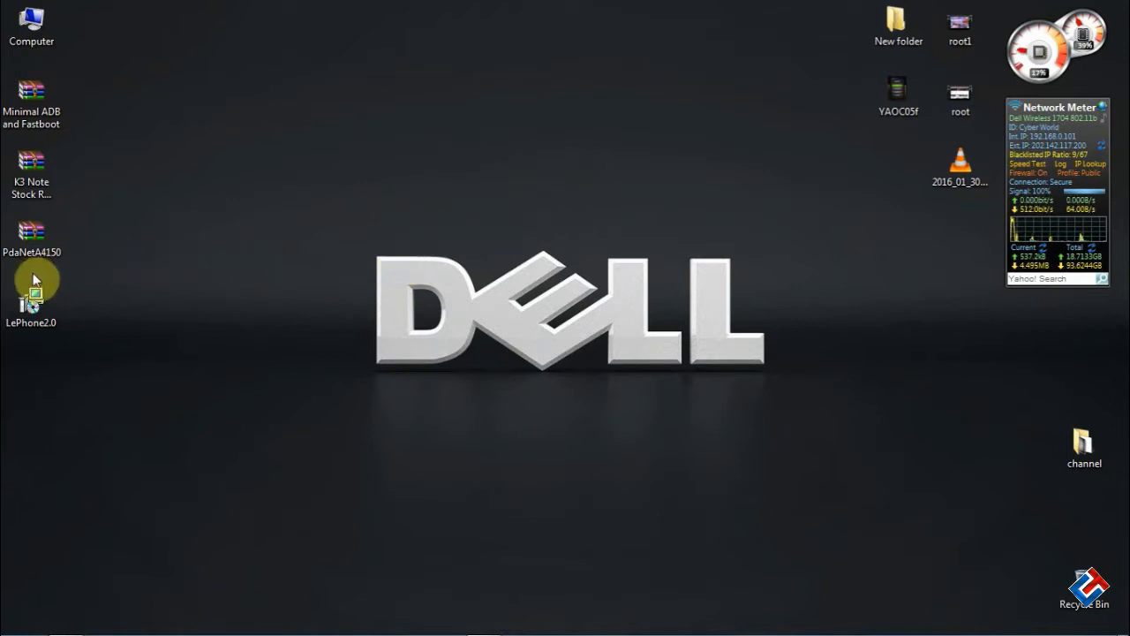
Step: Launch the LePhone2.0 driver installer from the desktop, cancel it, confirm with Yes and finish
left_click_drag(32, 292, 113, 238)
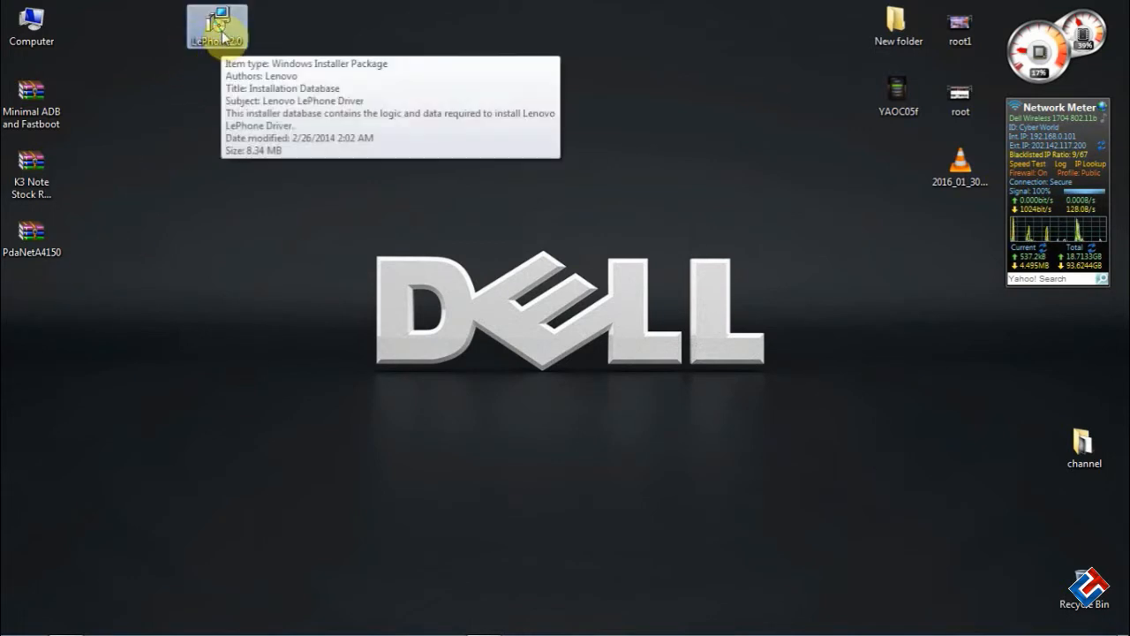
double_click(215, 20)
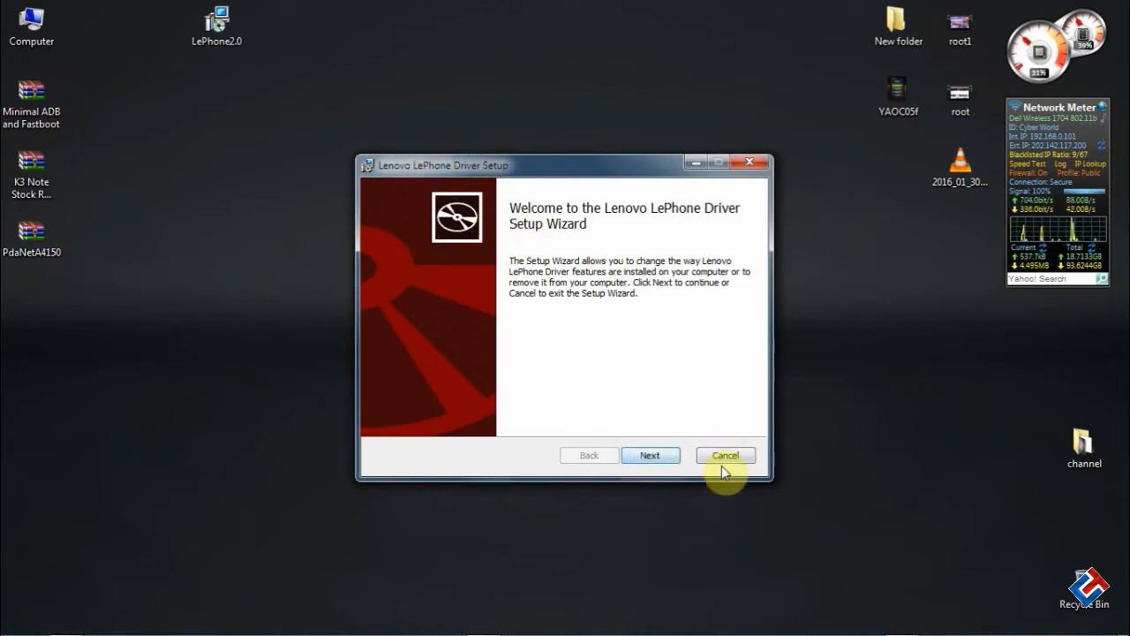
left_click(726, 456)
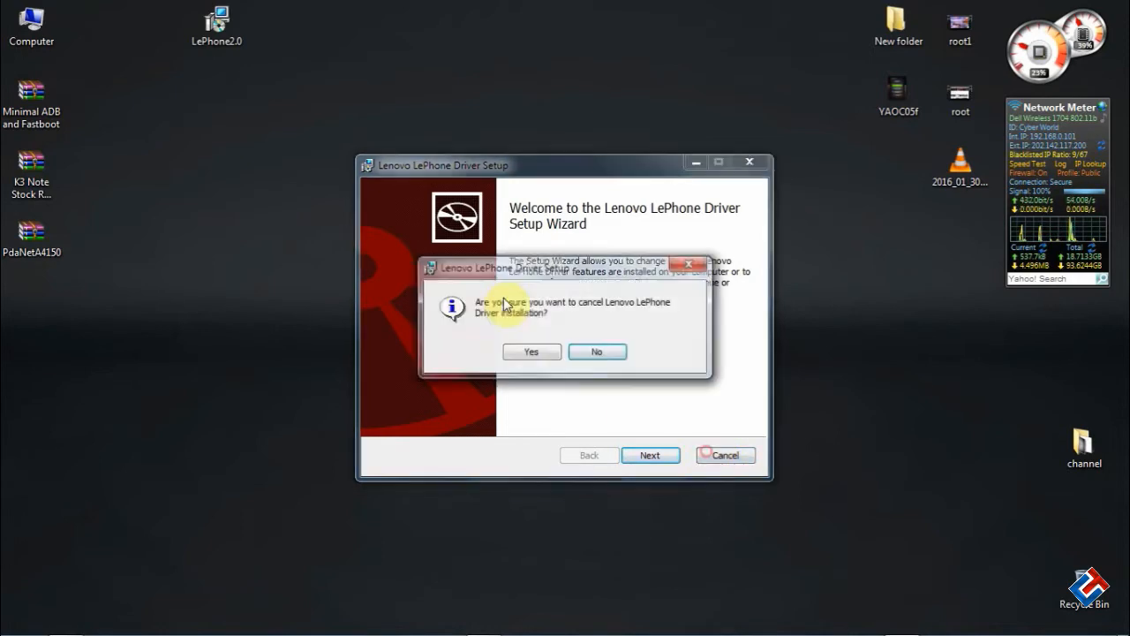
left_click(531, 351)
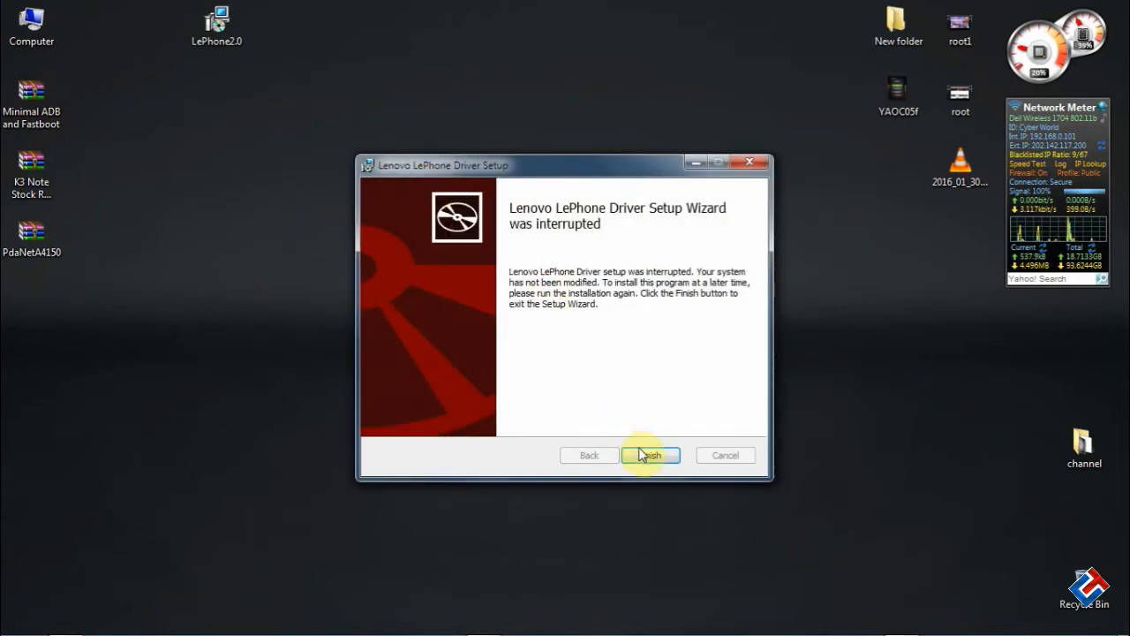
left_click(650, 455)
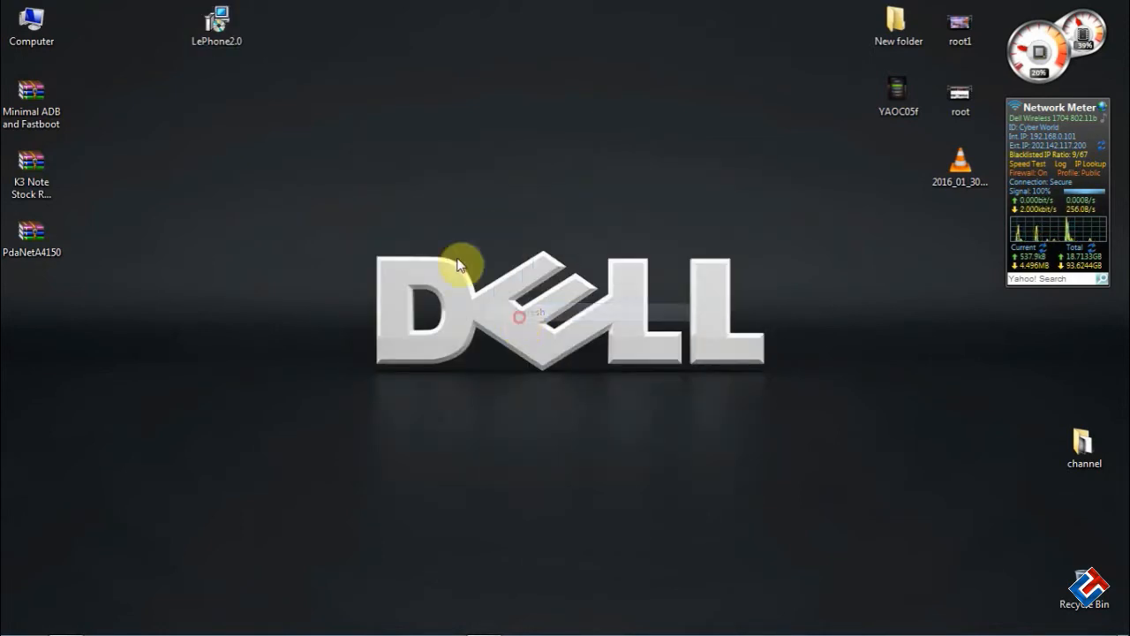
mouse_move(67, 268)
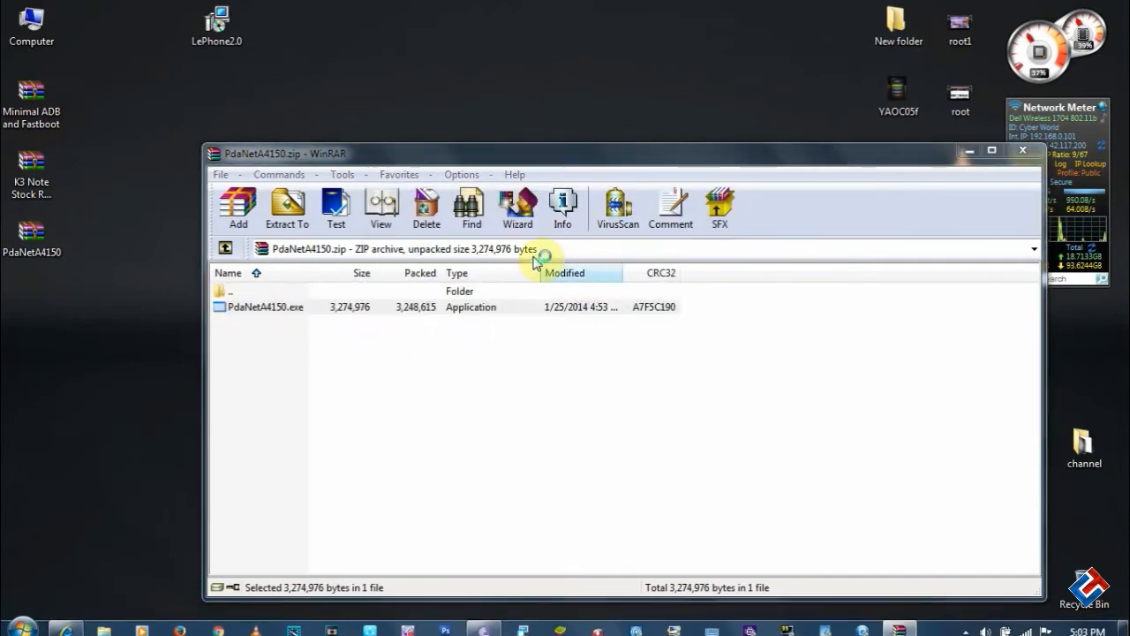
Step: Run PdaNetA4150.exe from the archive and cancel its Setup prompt
double_click(265, 308)
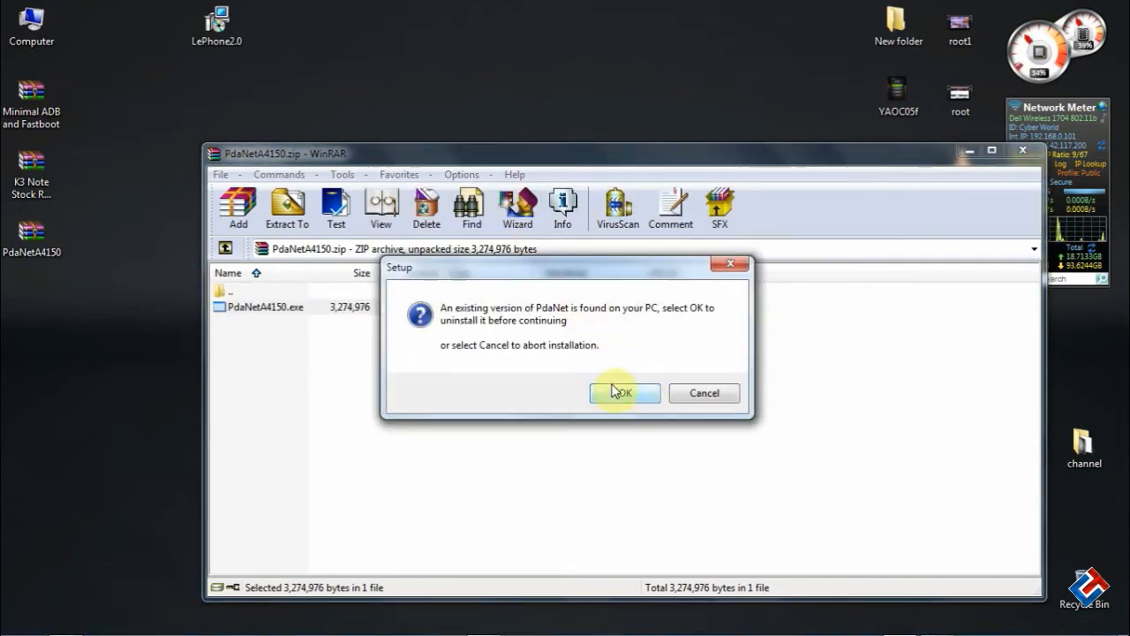
mouse_move(574, 300)
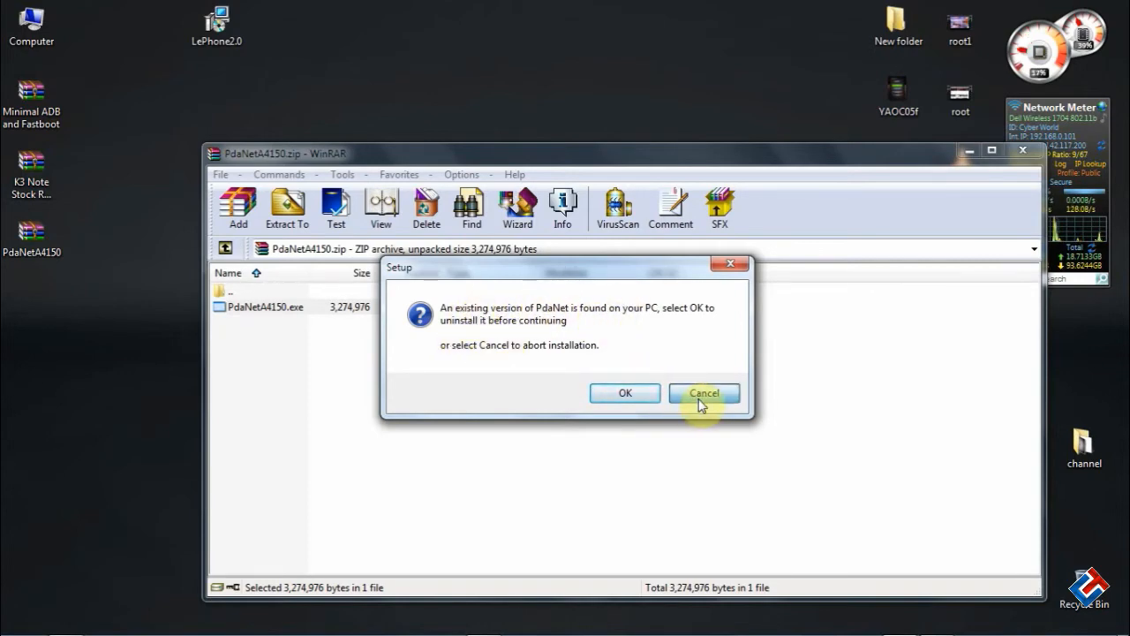
left_click(705, 392)
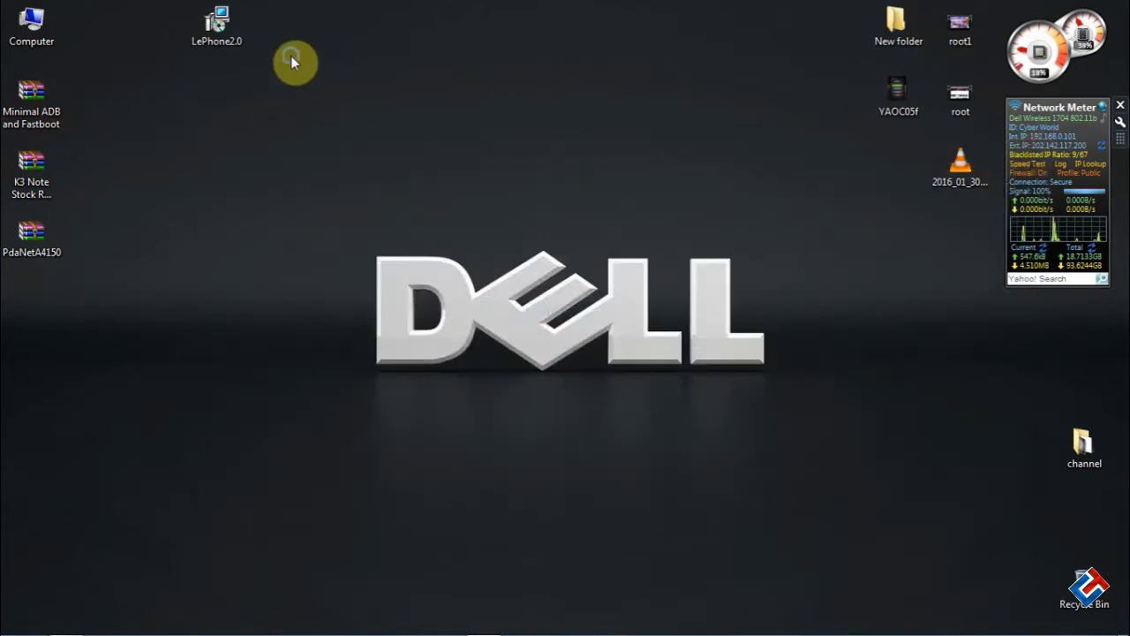
mouse_move(138, 212)
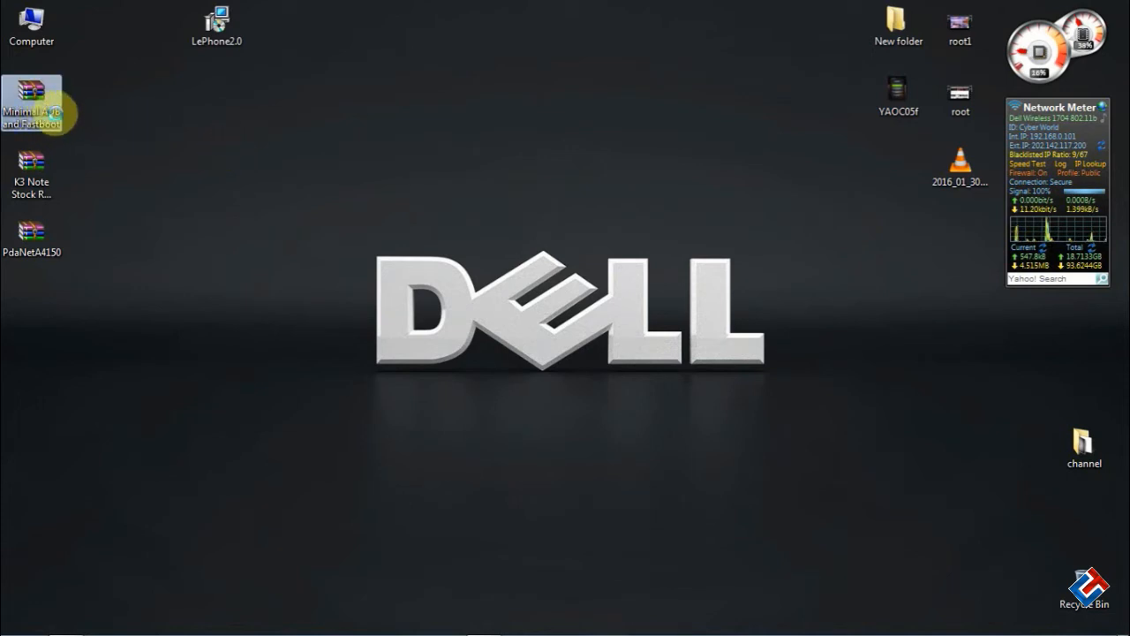
Step: Extract the Minimal ADB and Fastboot archive and open its inner folder with the adb and fastboot files
right_click(33, 101)
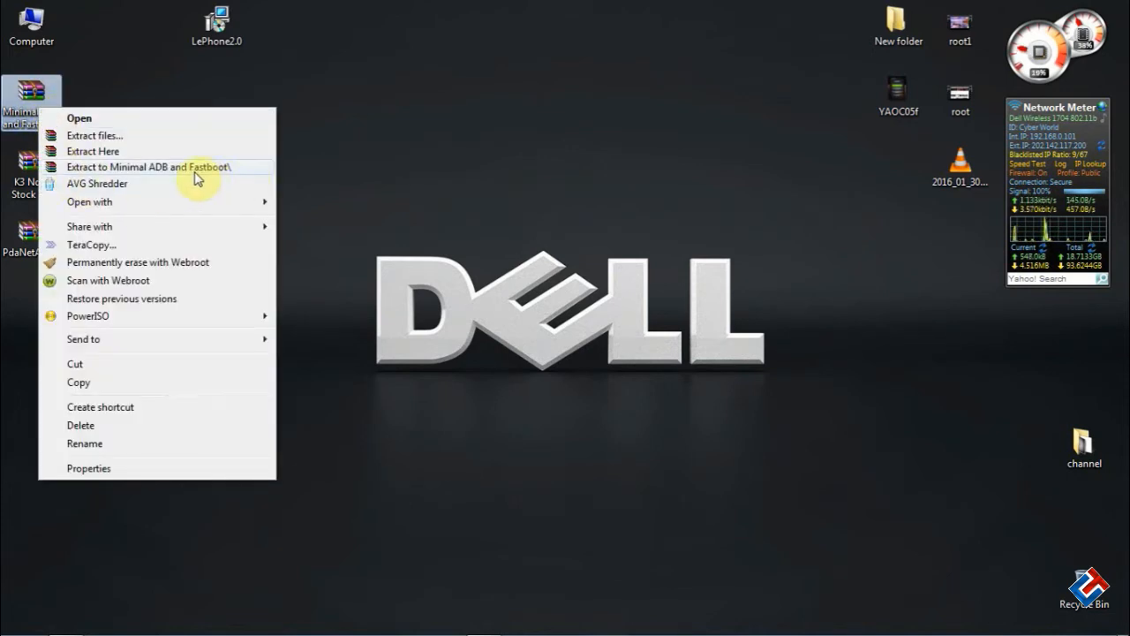
left_click(149, 166)
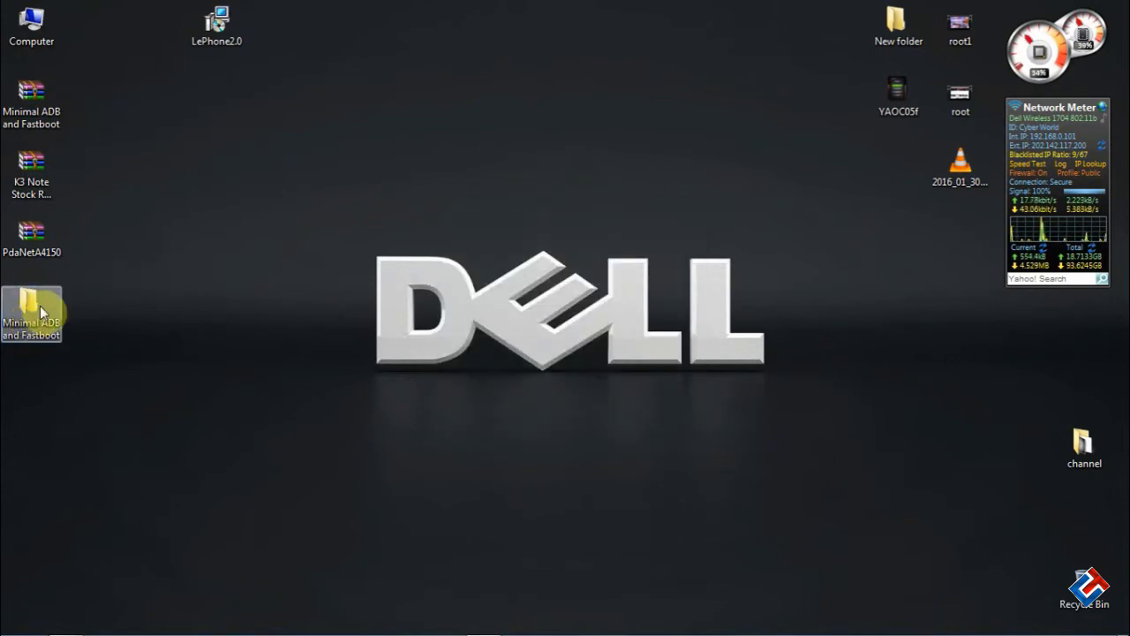
double_click(32, 304)
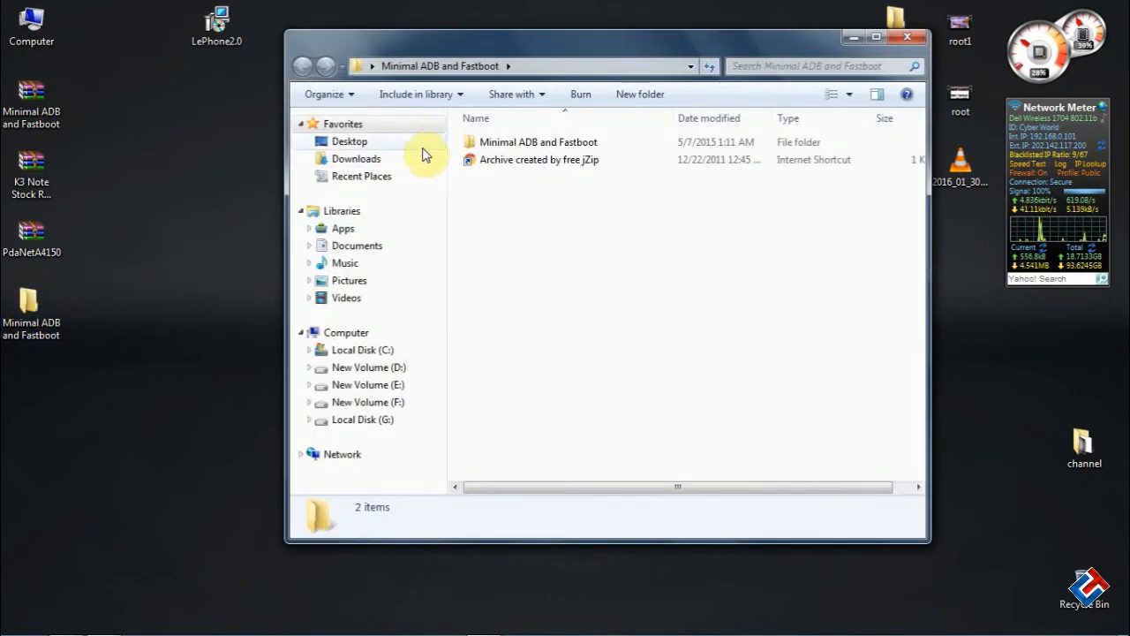
double_click(537, 141)
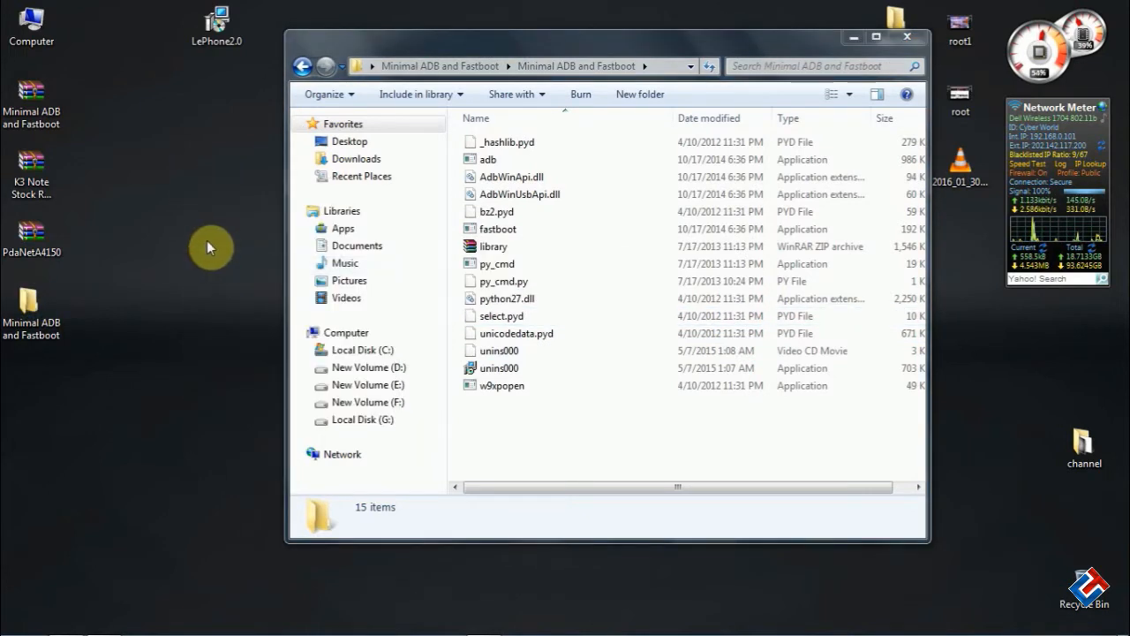
mouse_move(32, 163)
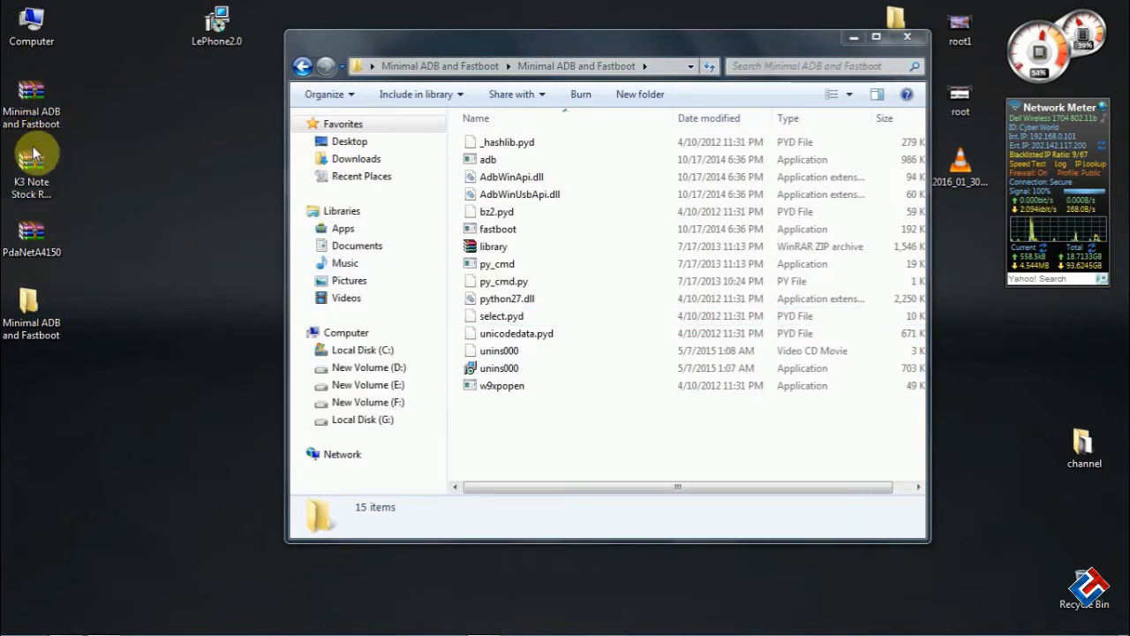
right_click(32, 162)
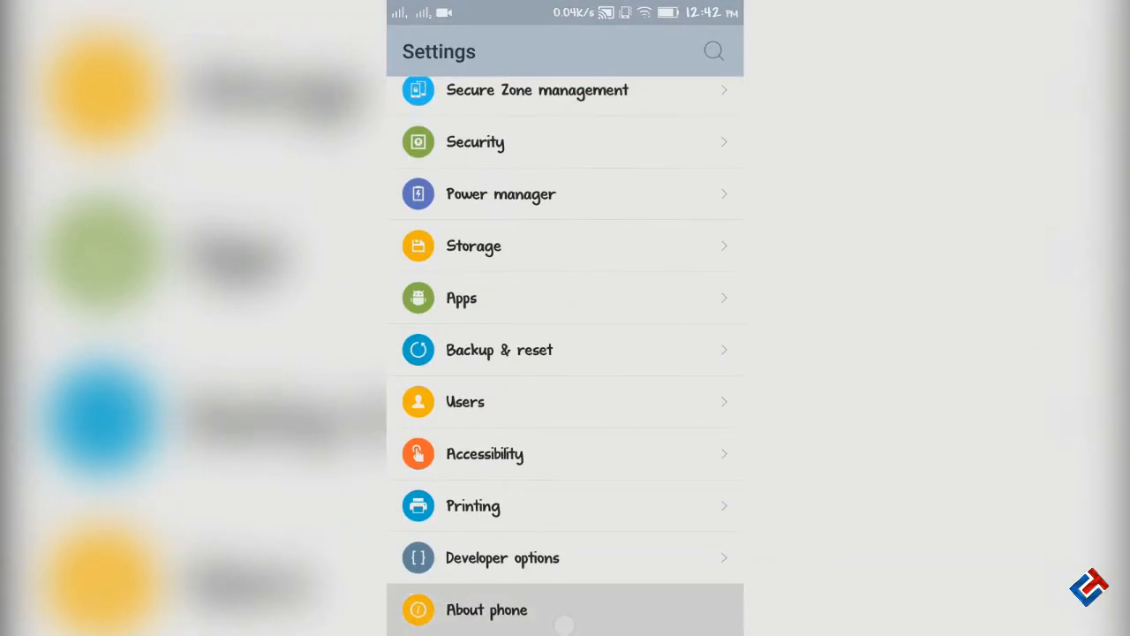
Step: Tap Build number under About phone to confirm developer mode is already enabled
left_click(487, 609)
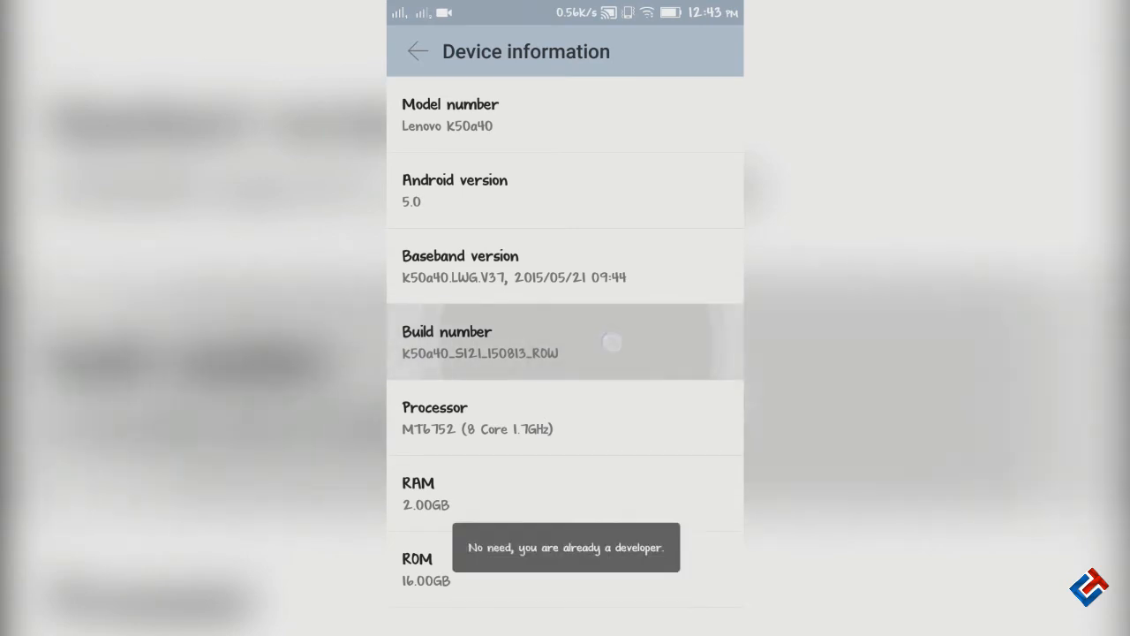
left_click(415, 51)
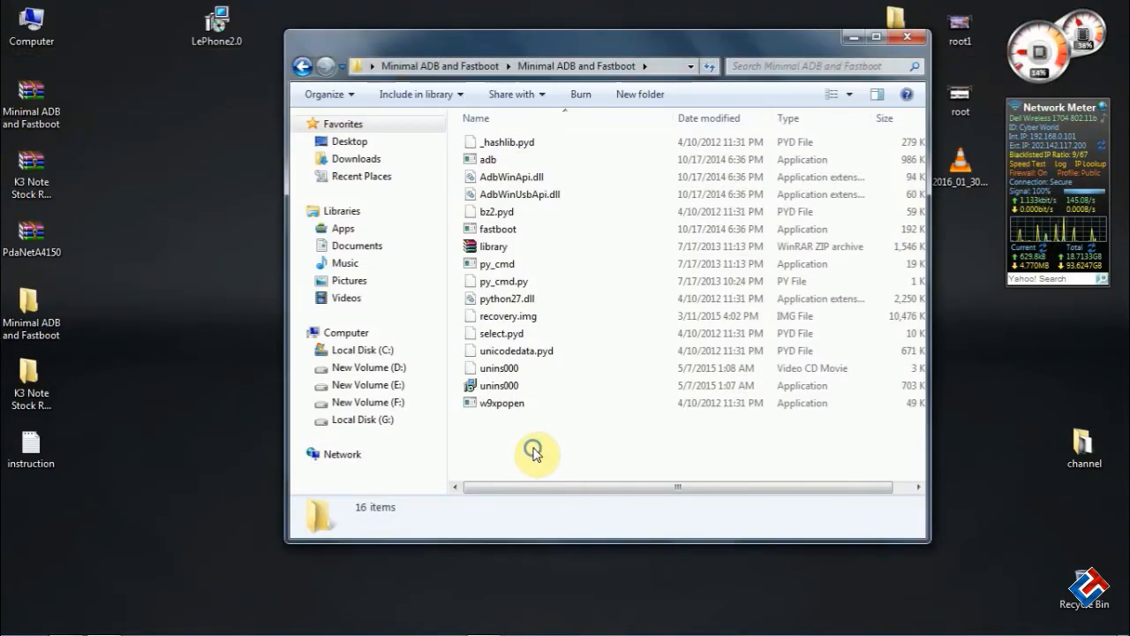
Step: Open a command window in the Minimal ADB and Fastboot folder and open the instruction notes file
right_click(535, 452)
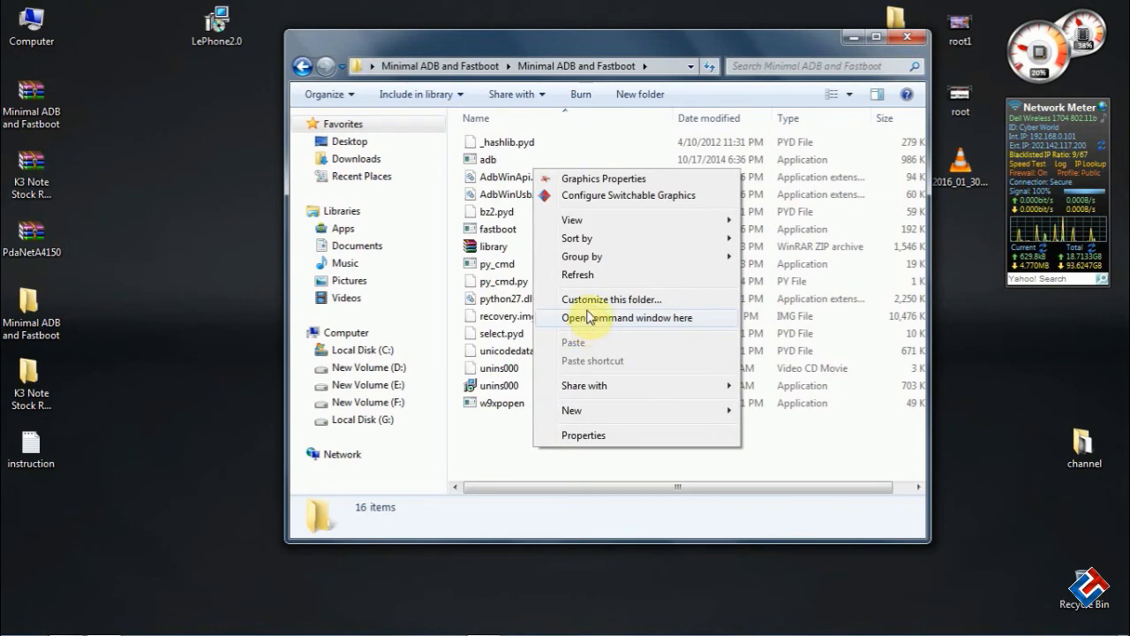
left_click(629, 317)
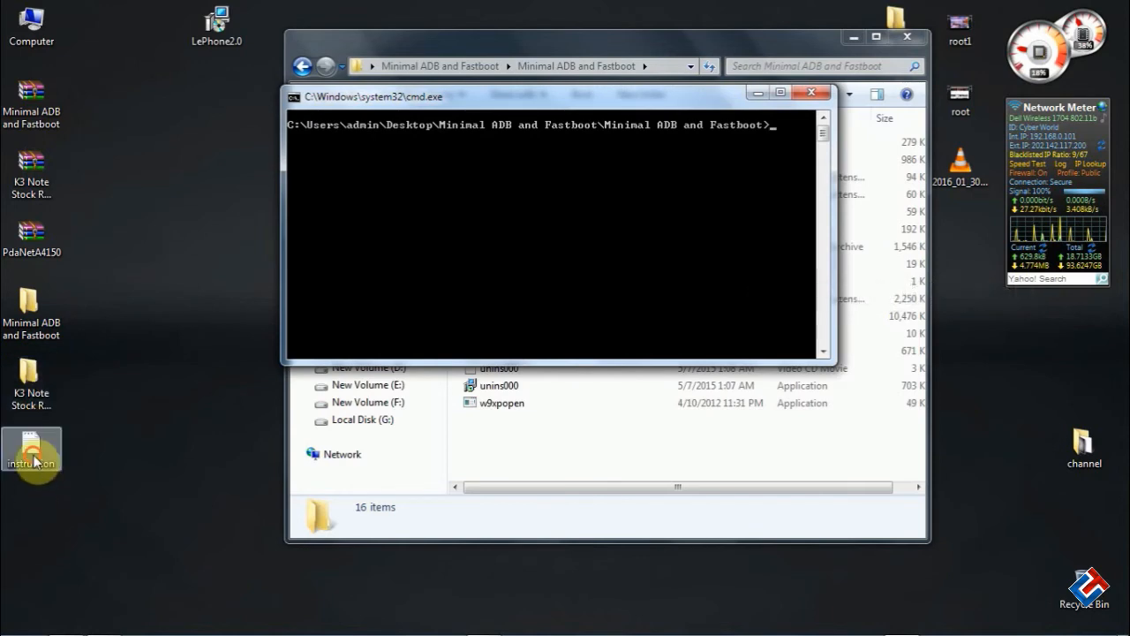
double_click(32, 452)
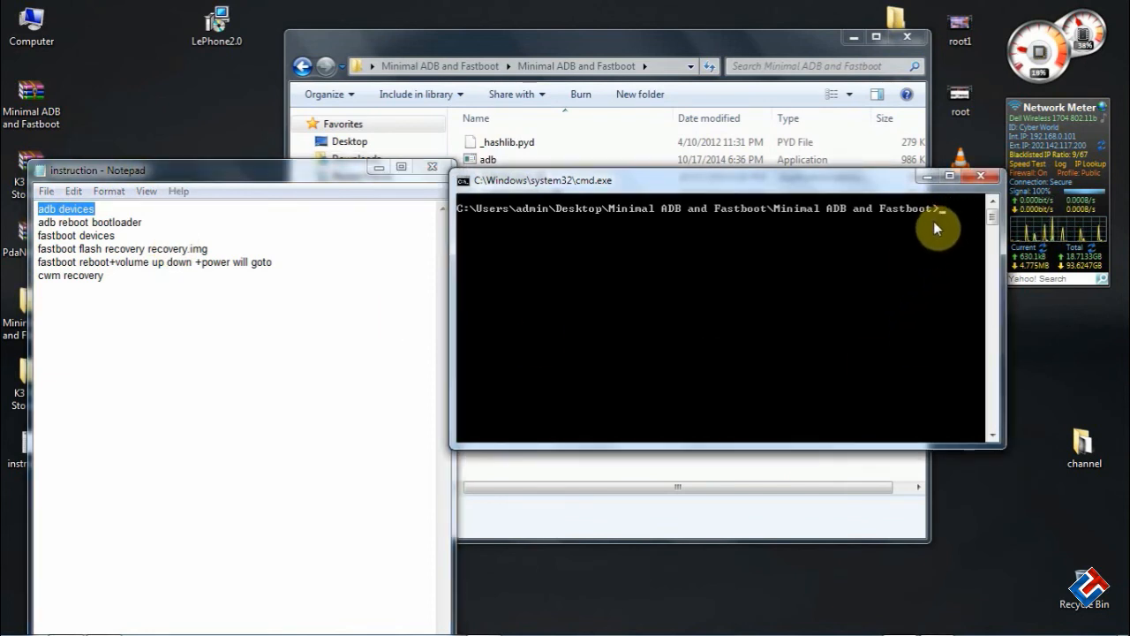
mouse_move(906, 247)
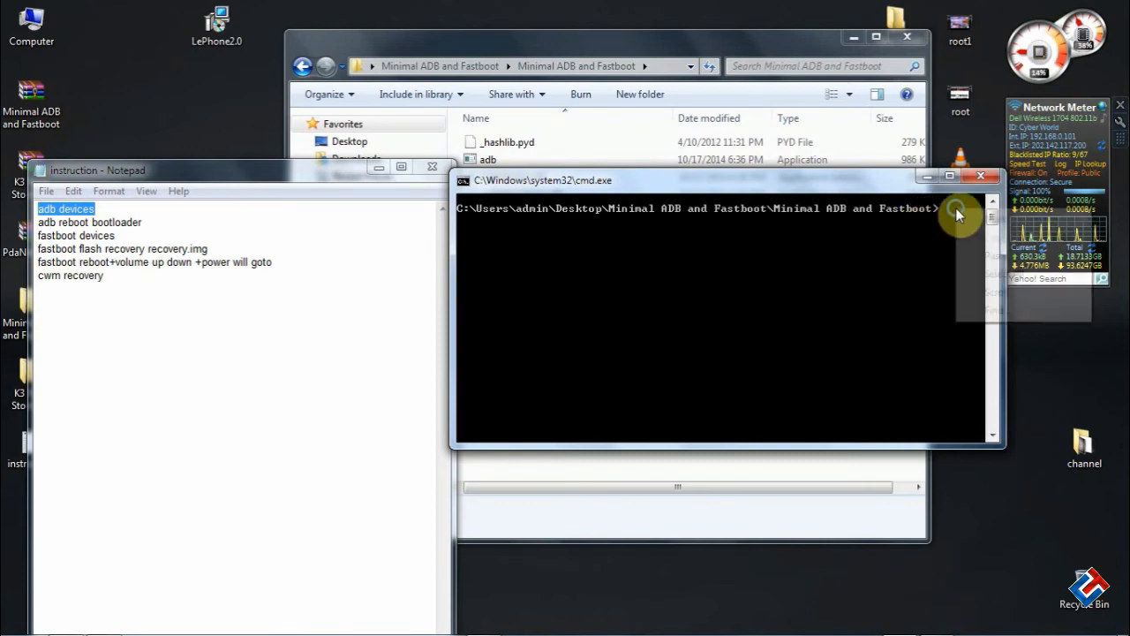
Step: Run 'adb devices' in the command prompt and review the next commands in the notes
type("adb devices")
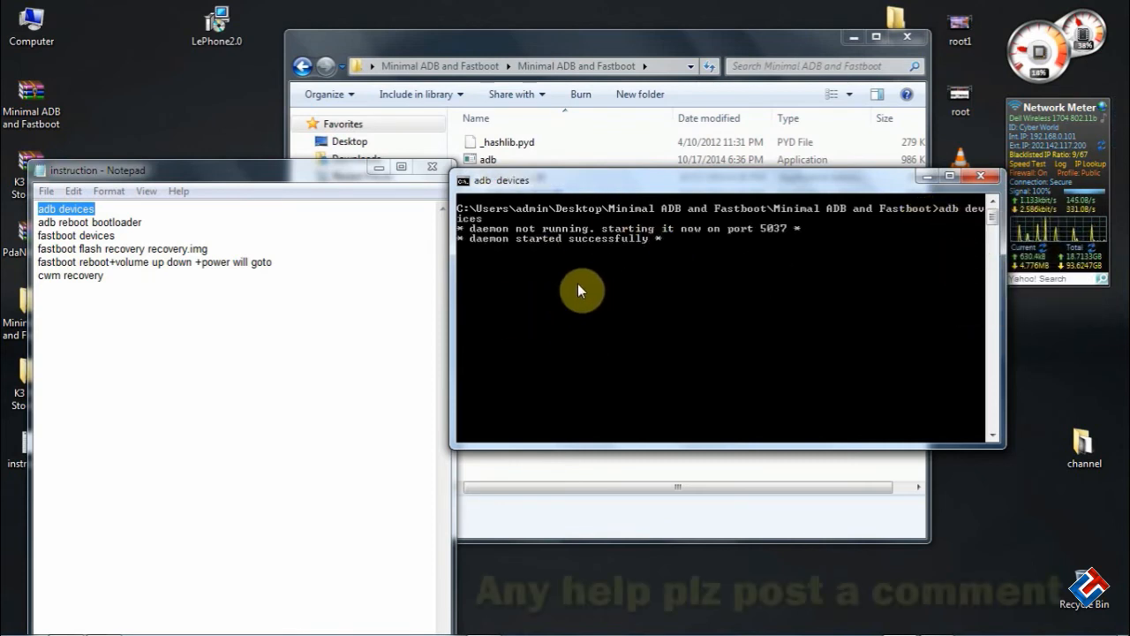
mouse_move(498, 280)
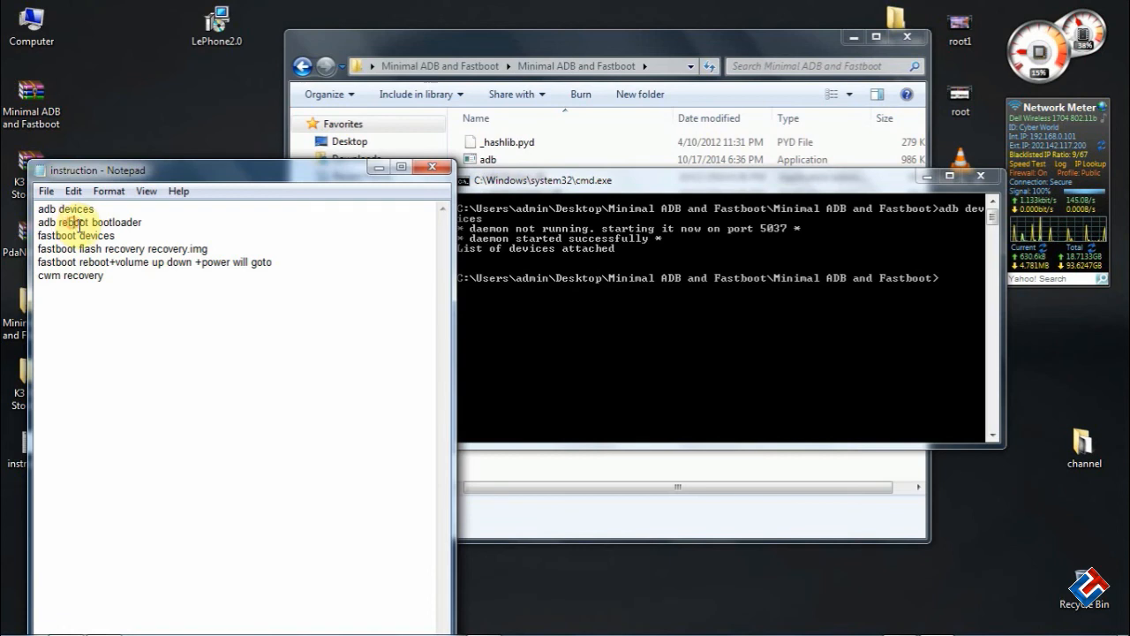
double_click(78, 234)
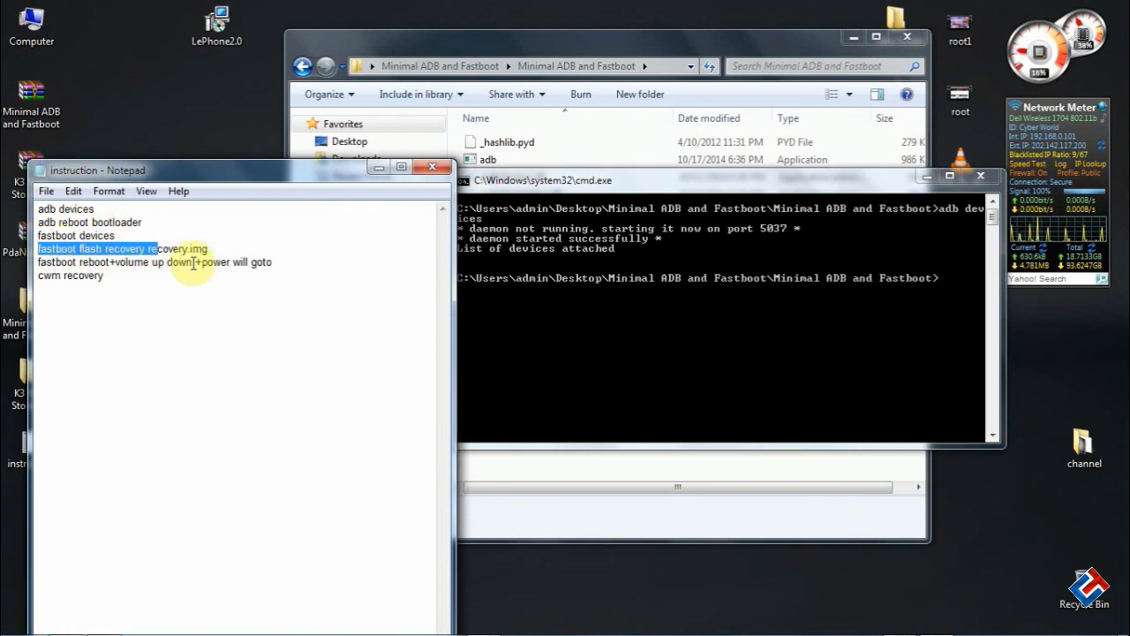
left_click(100, 278)
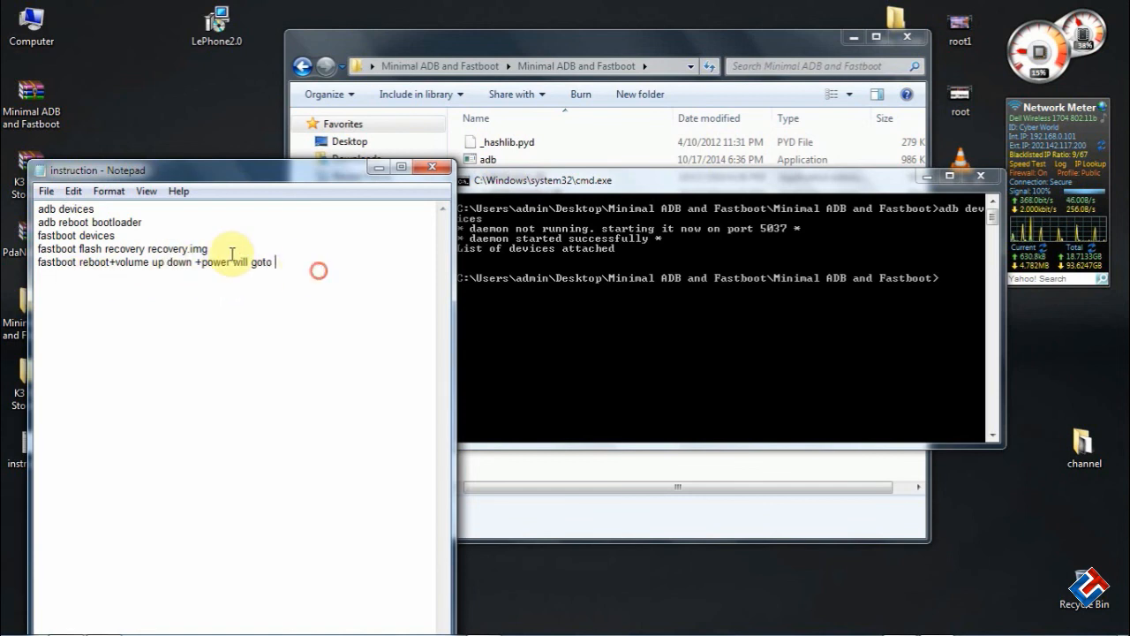
Step: Apply a larger font to the adb and fastboot command notes via Format > Font
left_click(109, 190)
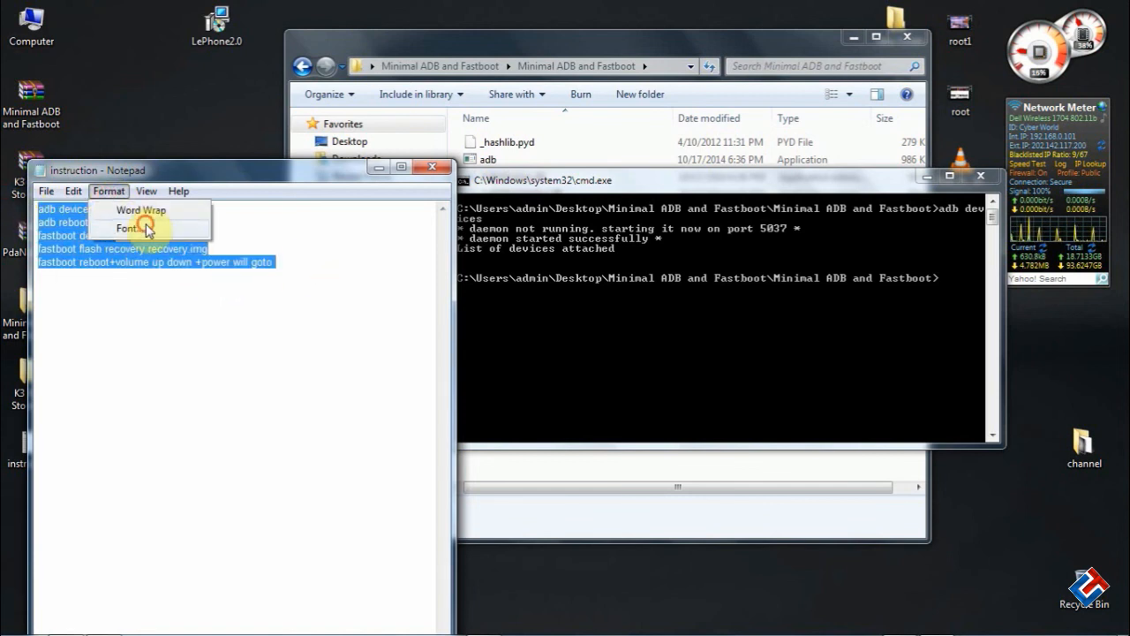
left_click(127, 228)
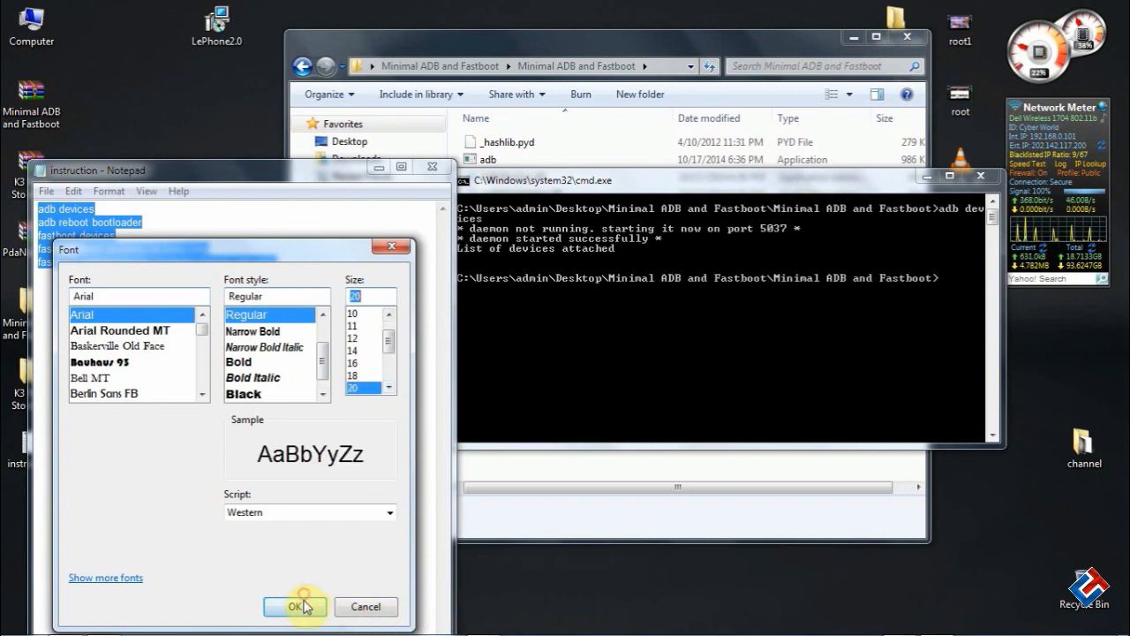
left_click(294, 606)
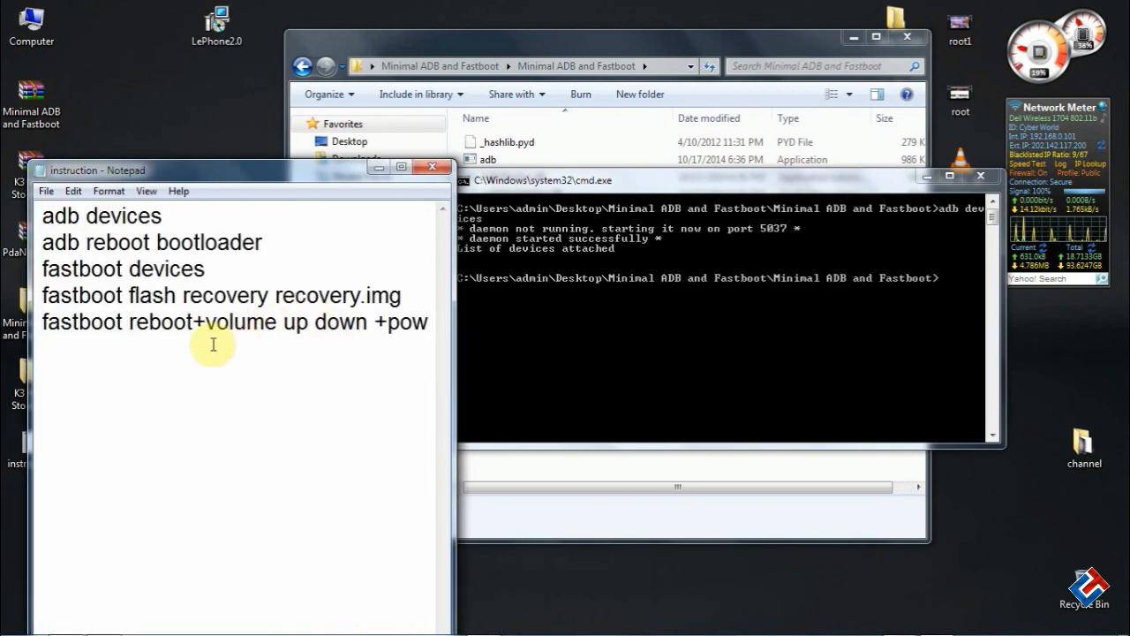
mouse_move(388, 295)
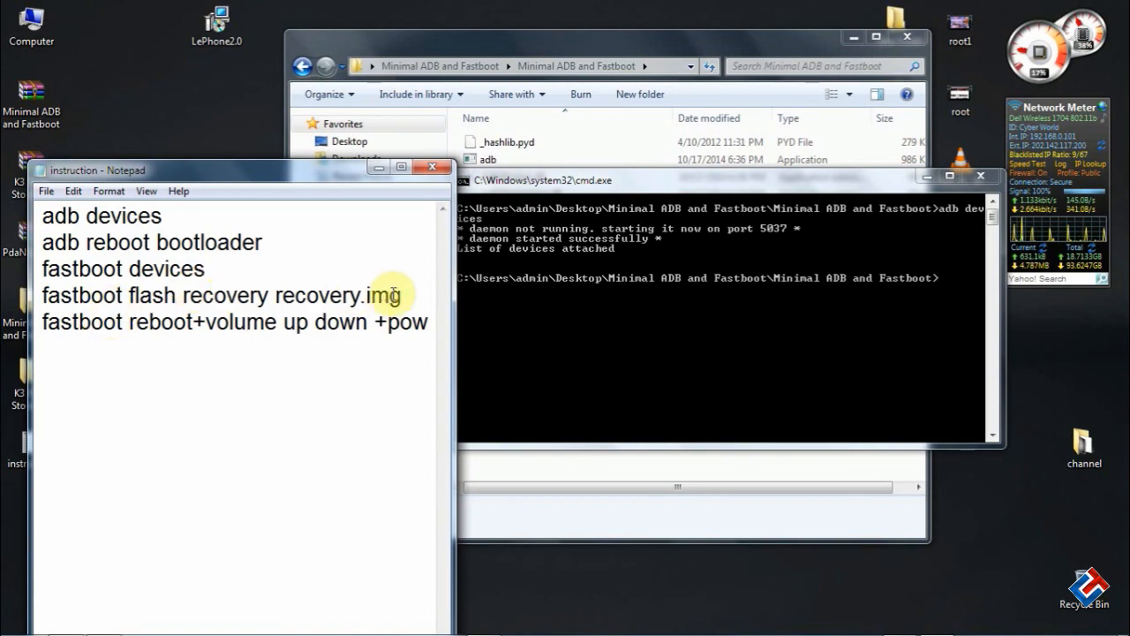